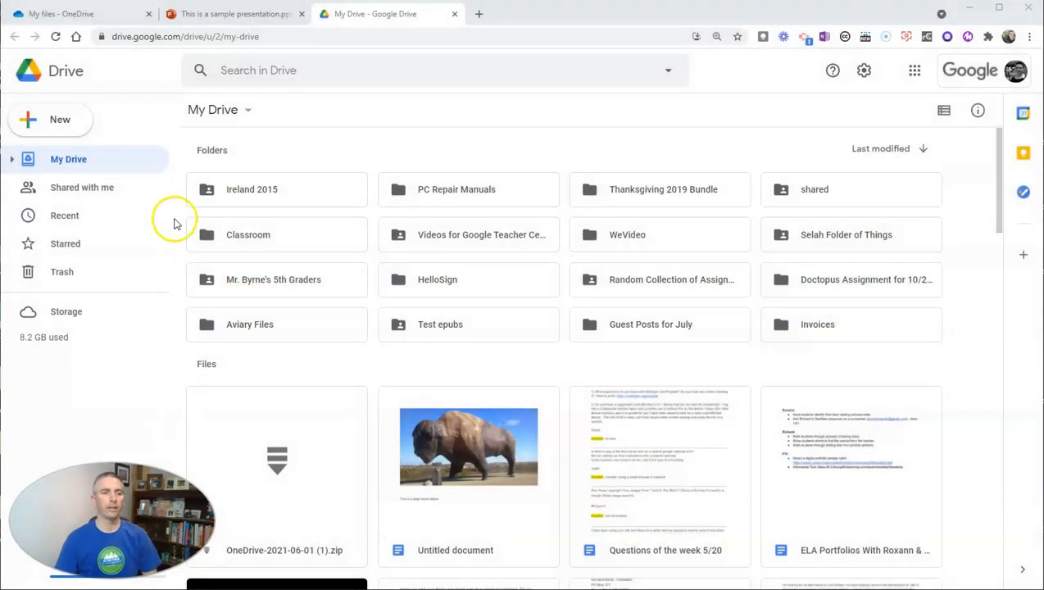
Step: Download OneDrive's Pictures folder to the computer as a zip file
click(66, 15)
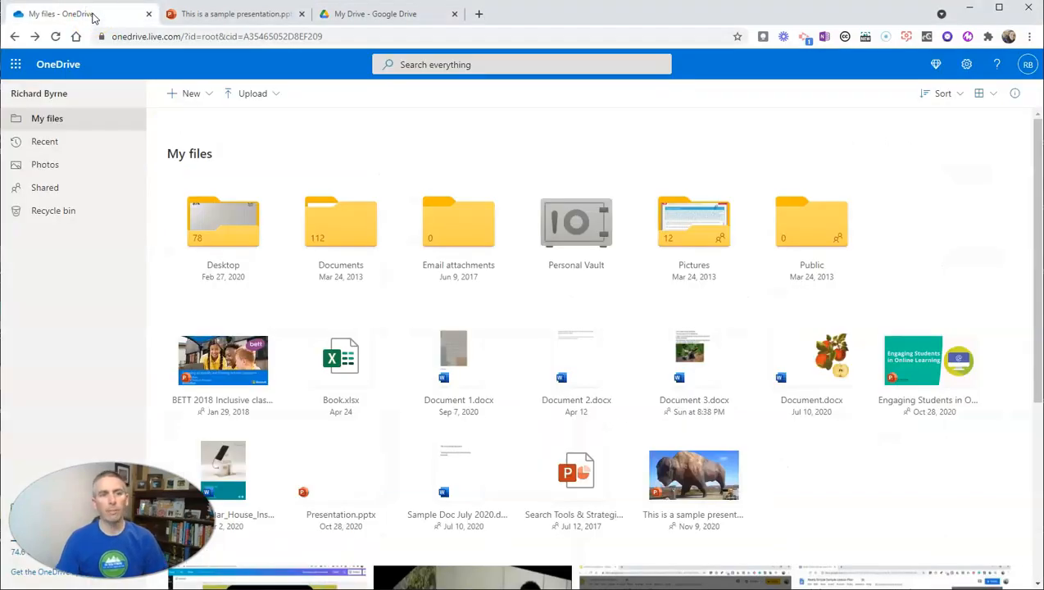
mouse_move(54, 76)
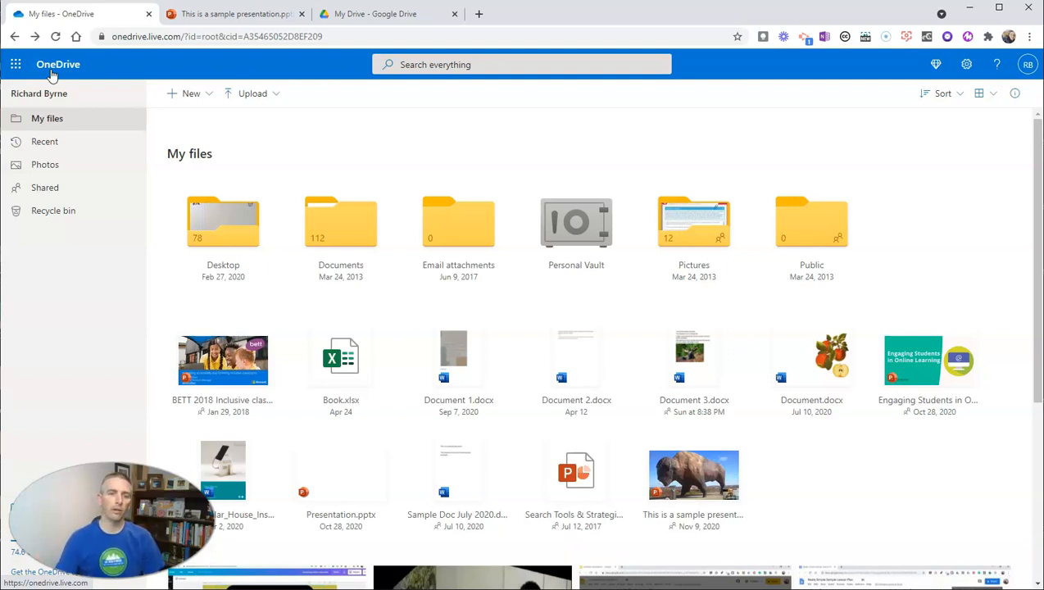
mouse_move(711, 221)
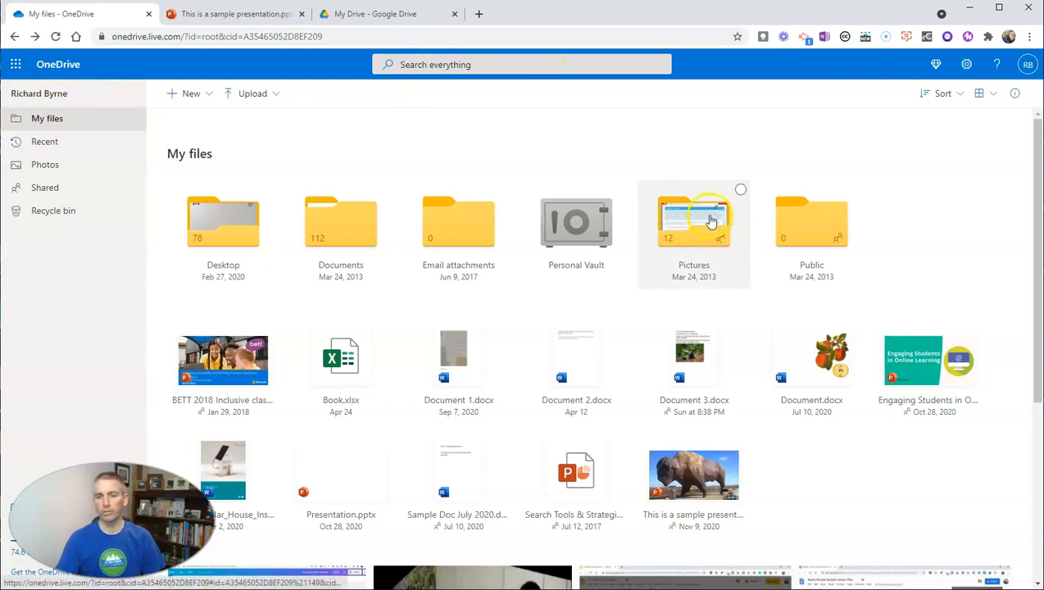
mouse_move(744, 190)
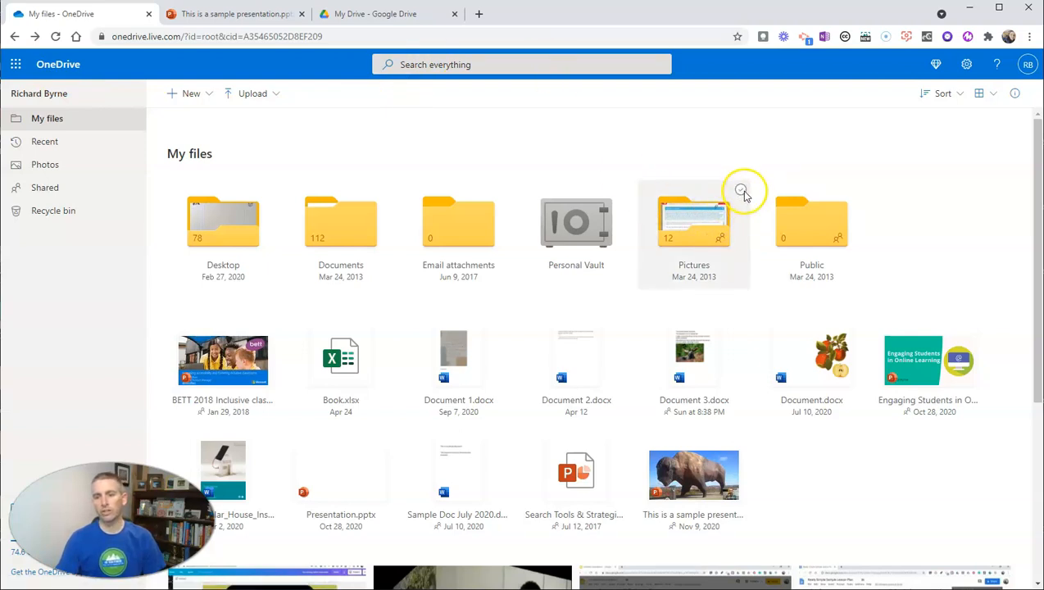
click(740, 189)
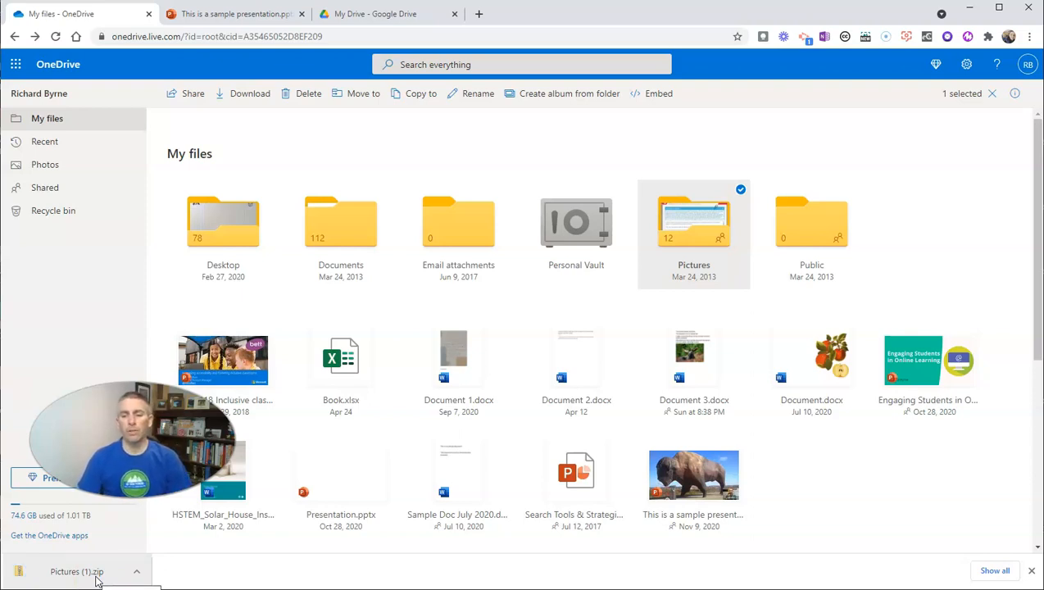
mouse_move(419, 9)
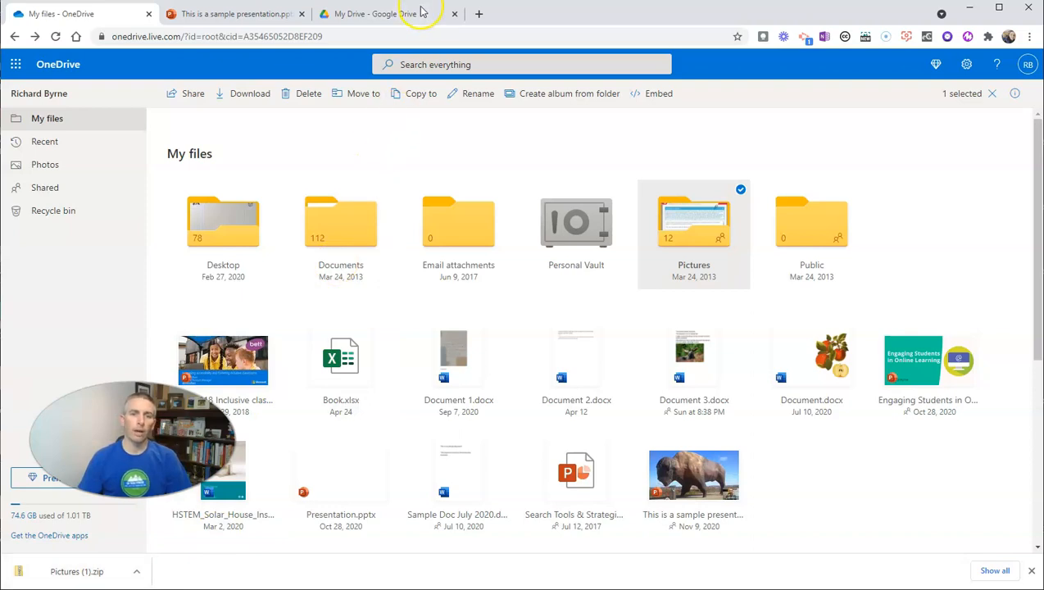
Step: Upload Pictures (1).zip from Downloads into My Drive in Google Drive
click(390, 14)
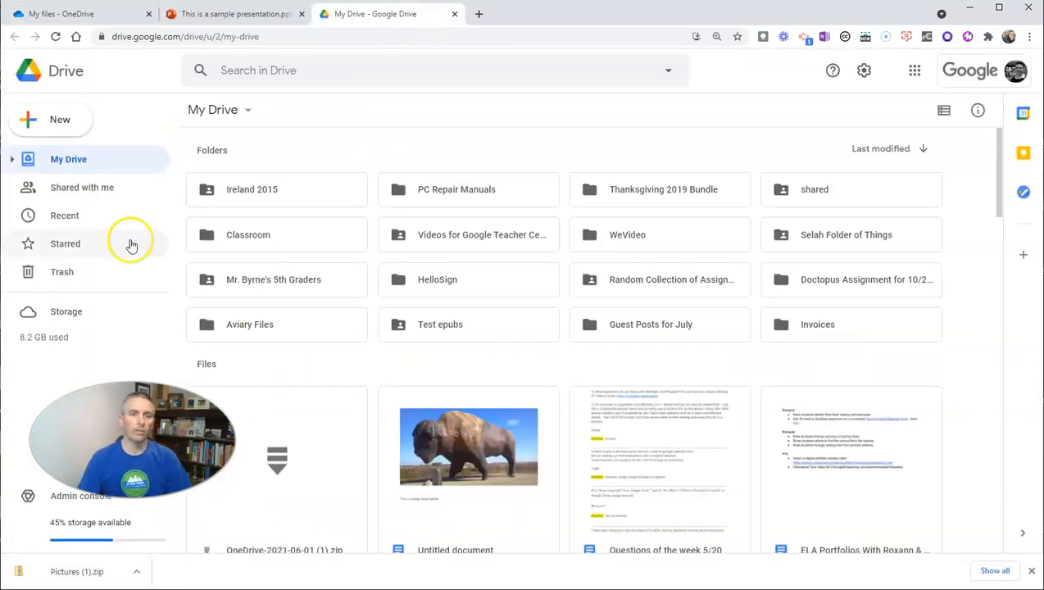
click(50, 120)
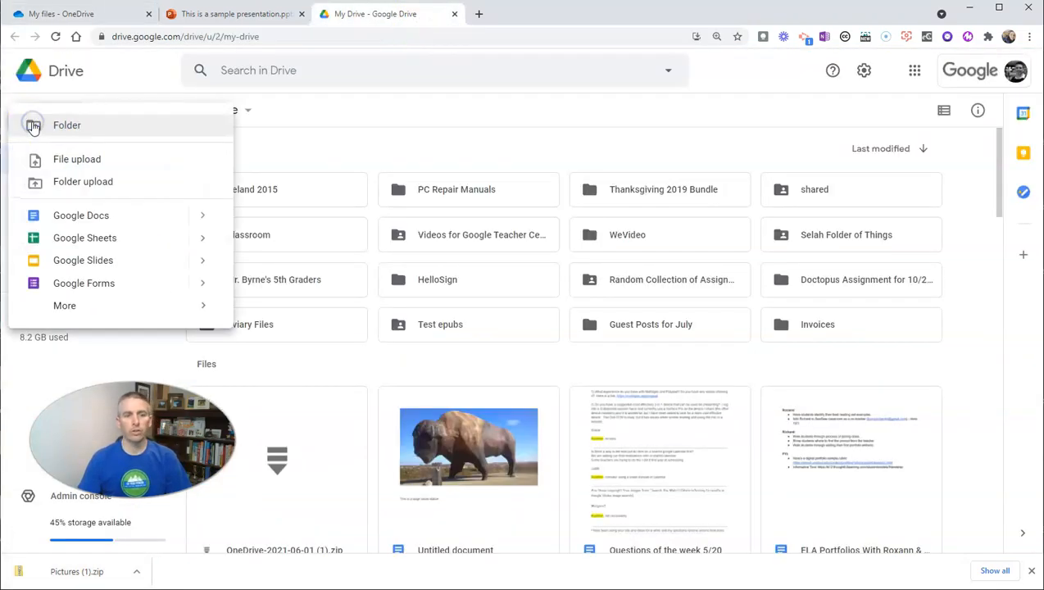
mouse_move(93, 159)
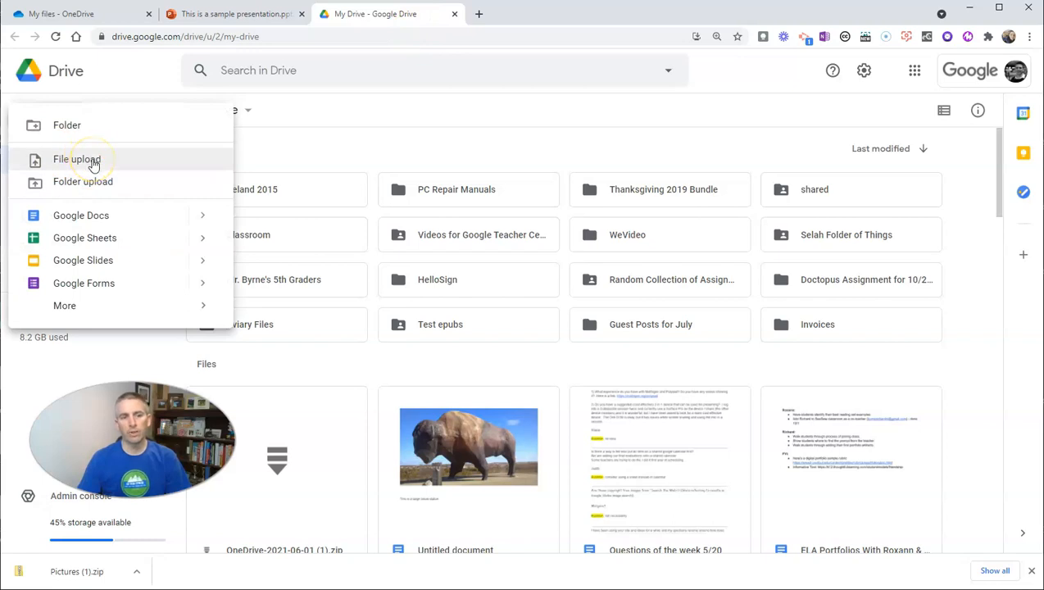
click(76, 159)
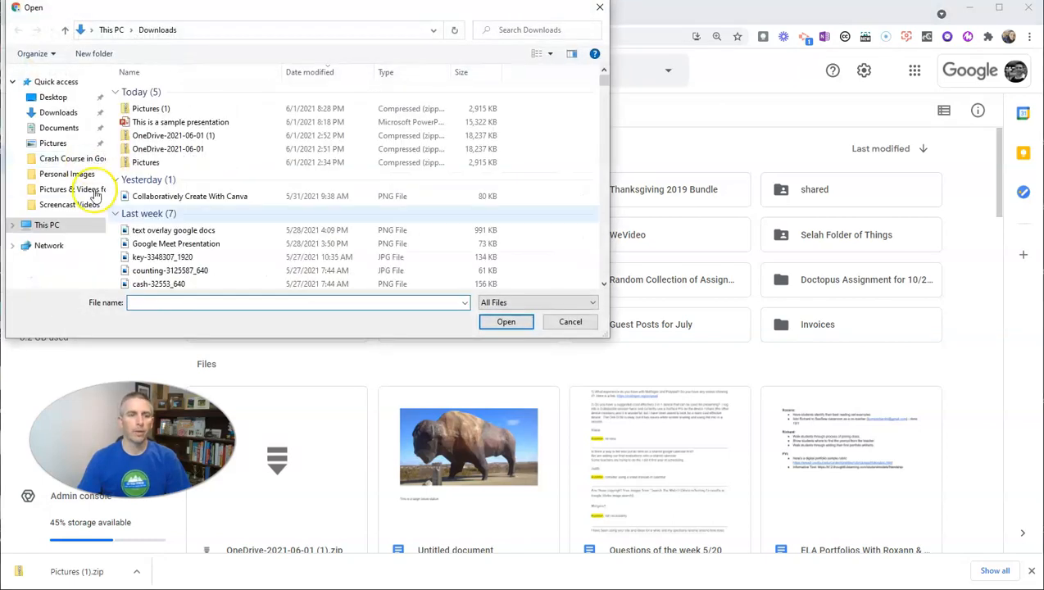
click(150, 108)
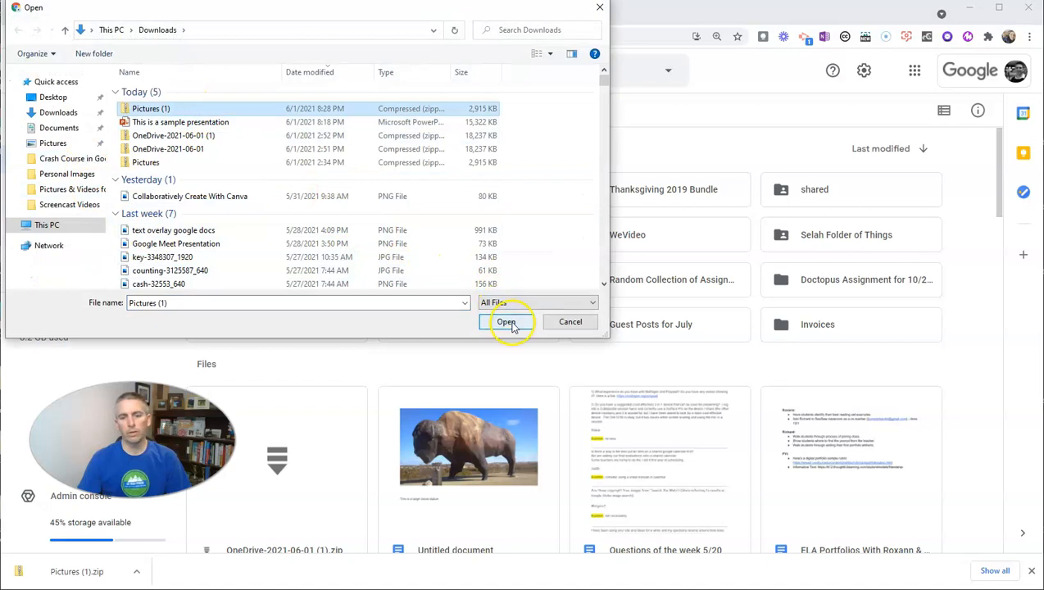
click(507, 321)
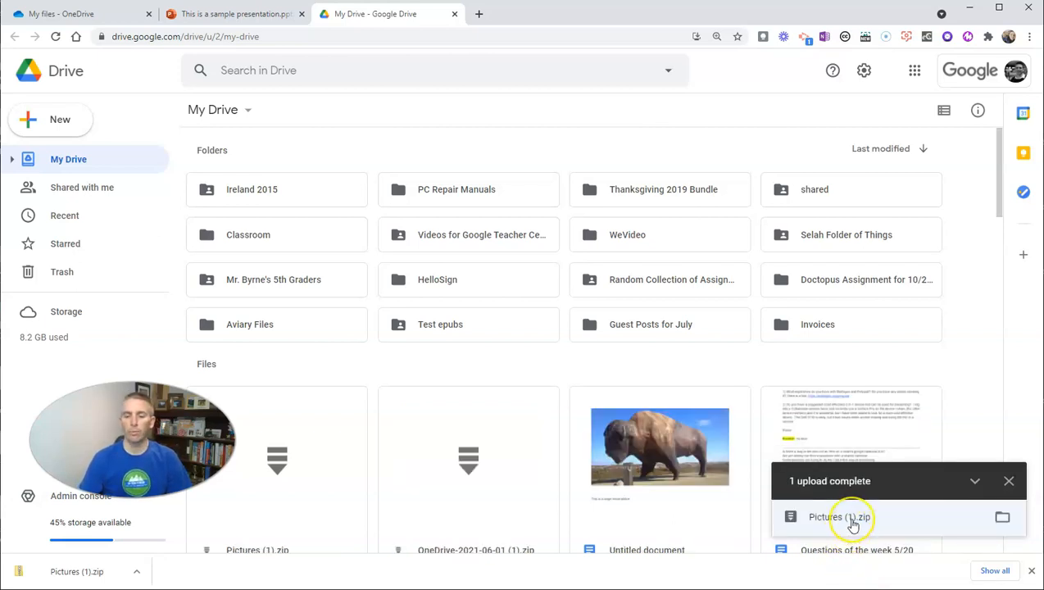
Step: Open Pictures (1).zip in Drive's preview to view its nine images
click(851, 518)
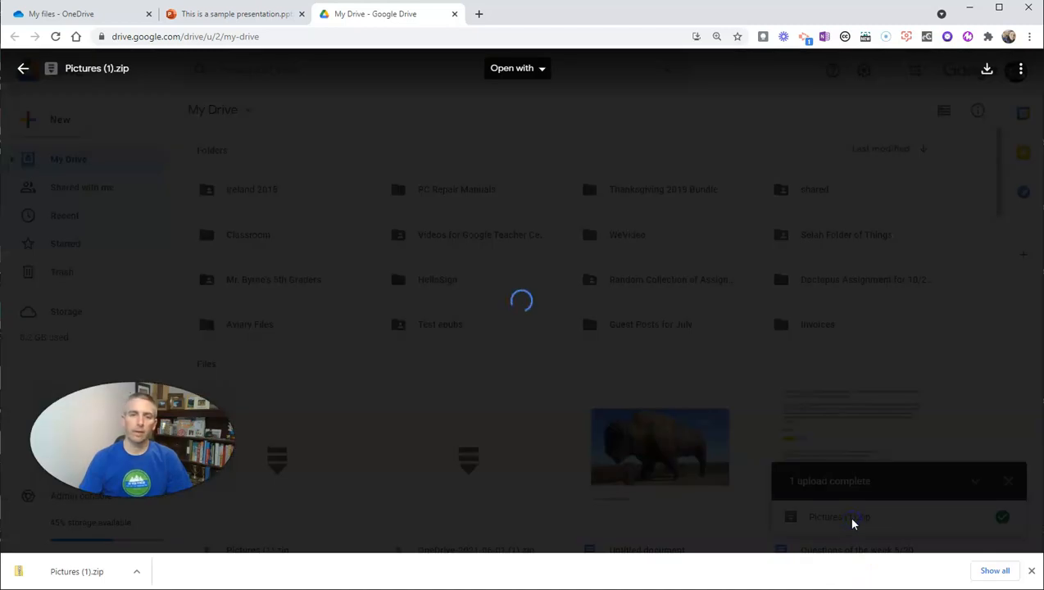
click(838, 517)
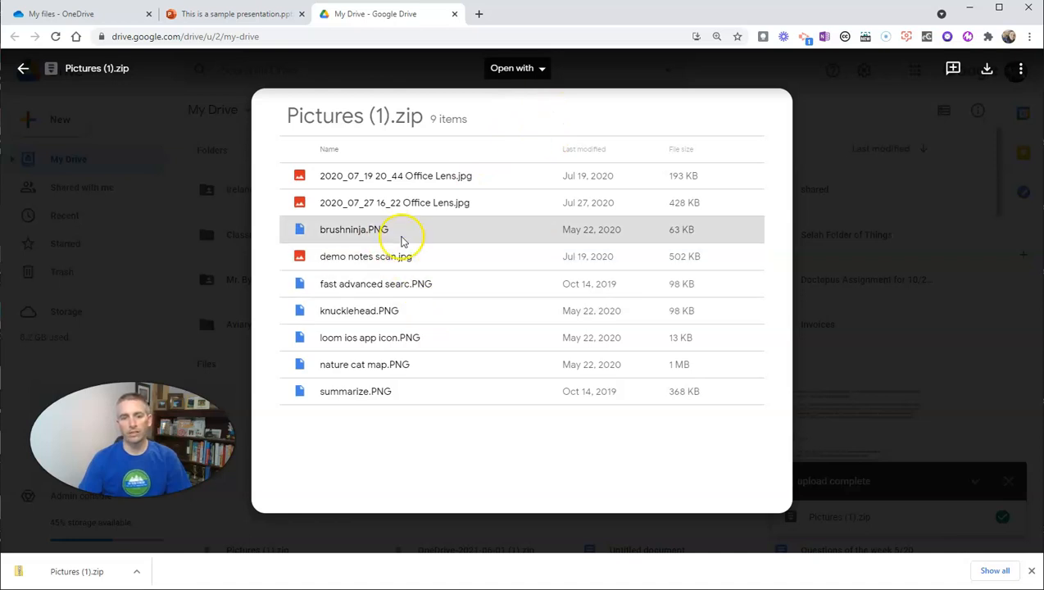
mouse_move(508, 146)
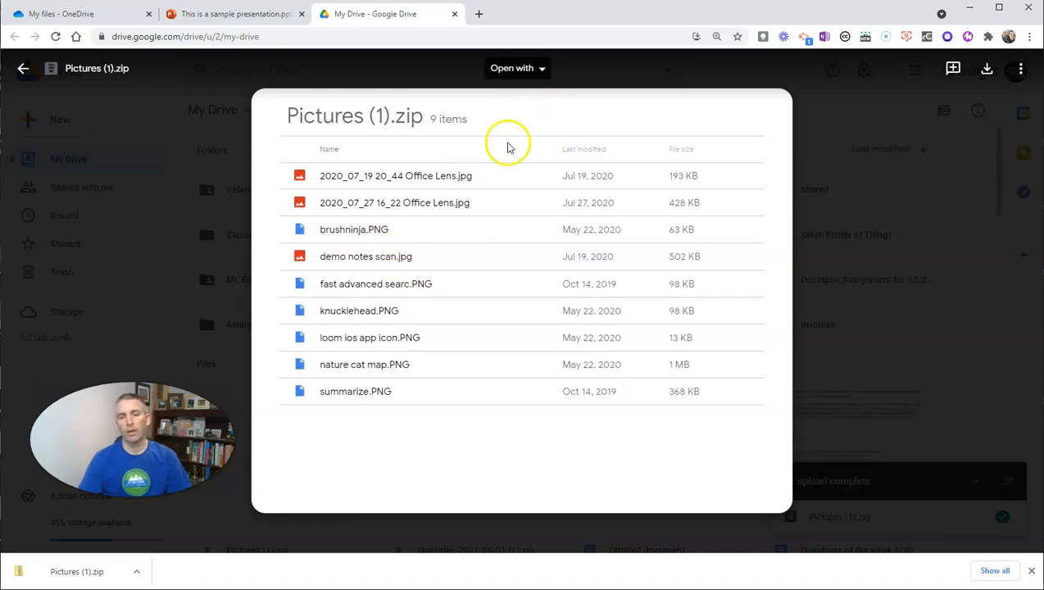
click(517, 68)
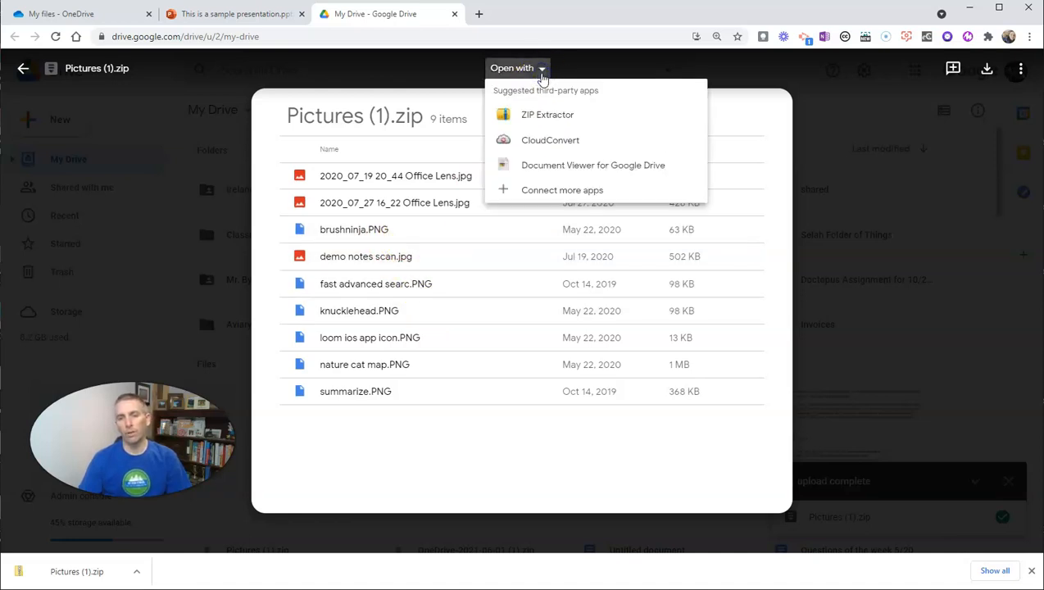
mouse_move(511, 207)
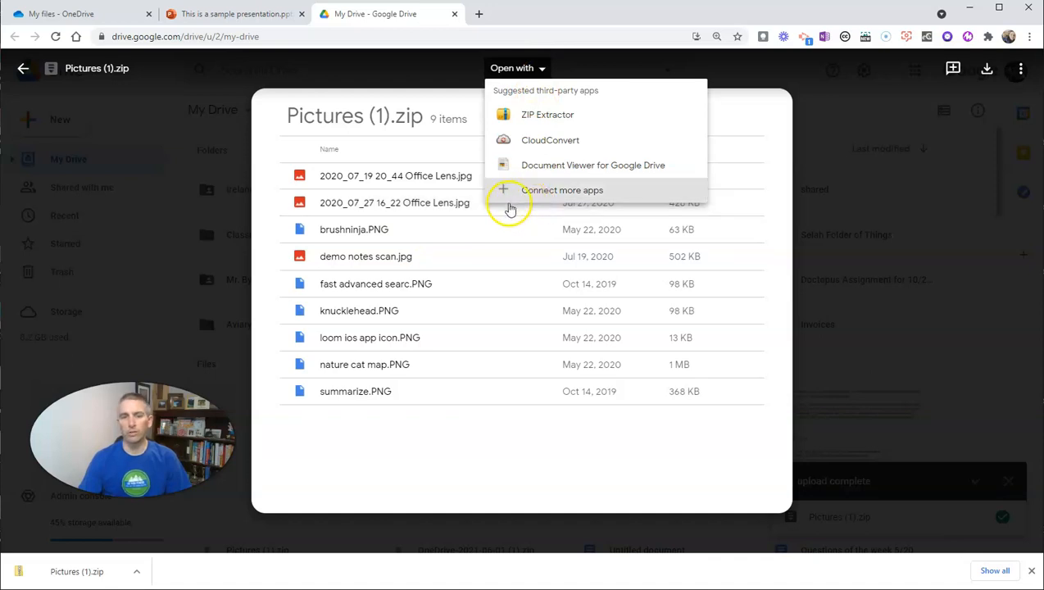
mouse_move(546, 129)
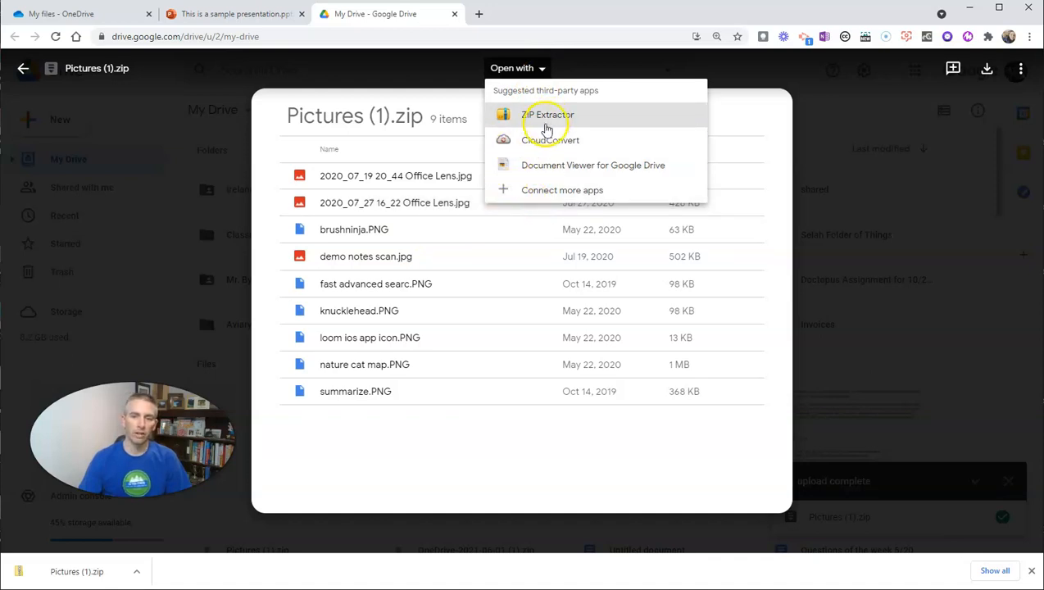
click(621, 62)
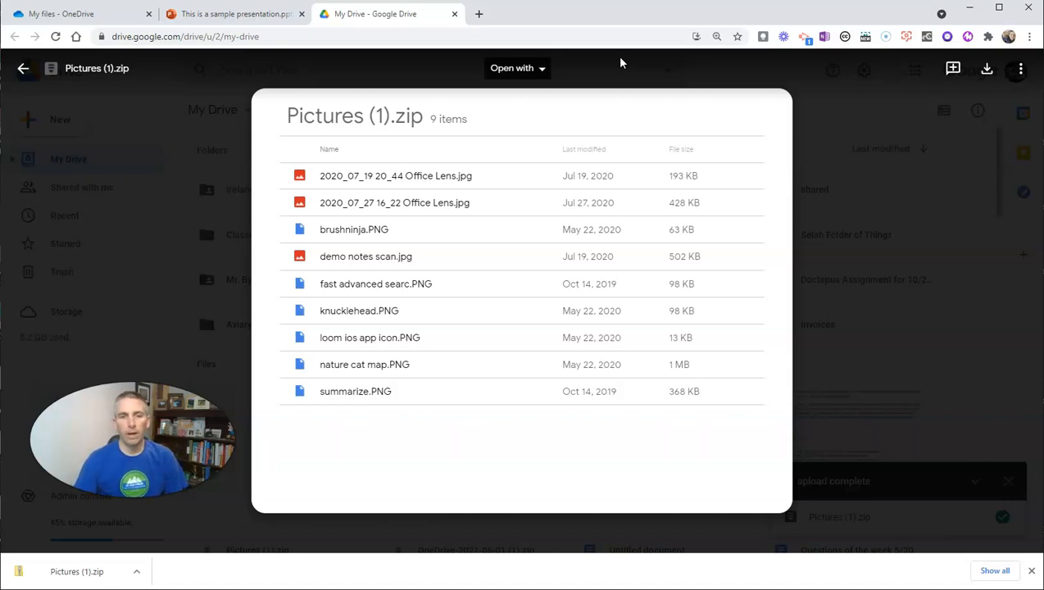
Step: In OneDrive, select the sample presentation alongside the Pictures folder
click(70, 15)
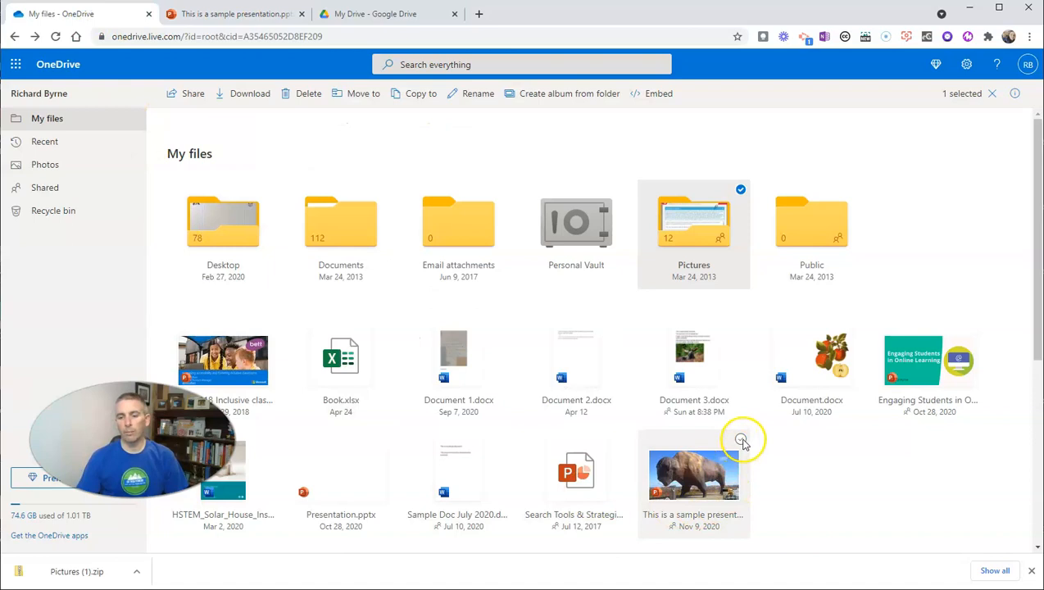
click(741, 440)
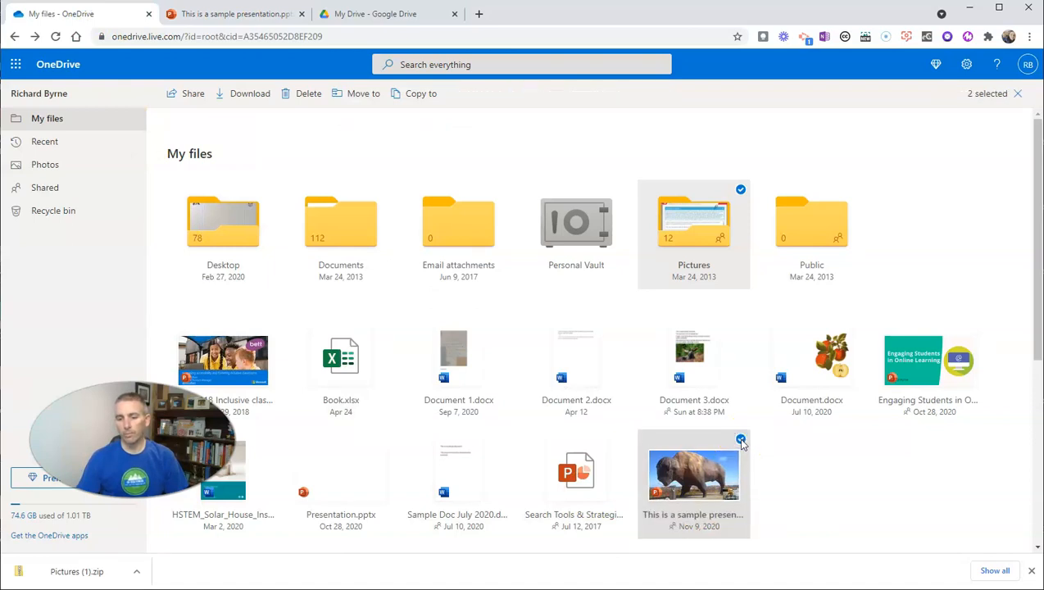
mouse_move(715, 474)
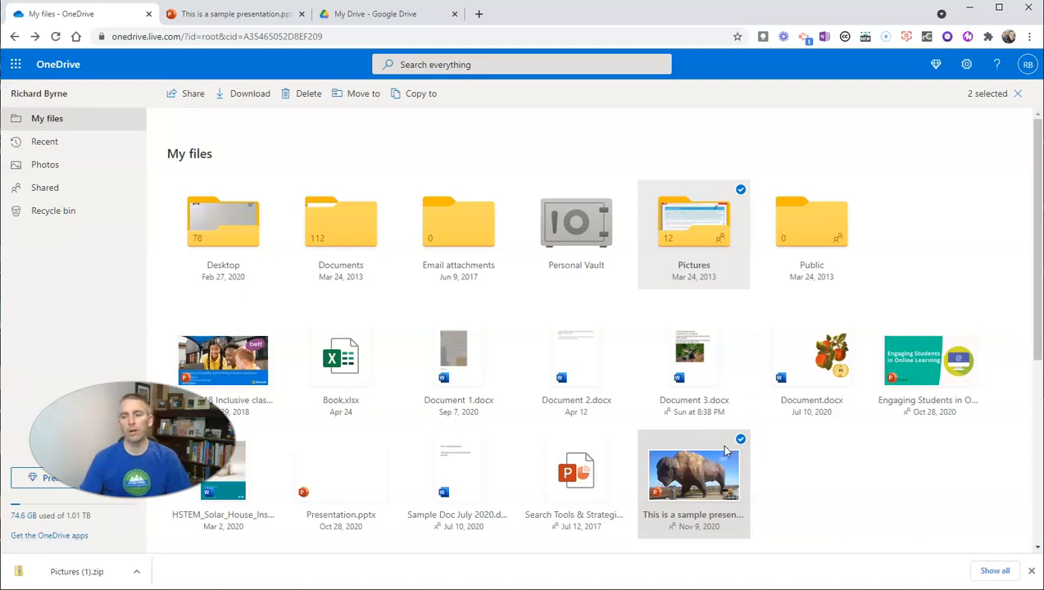
Step: Download a copy of the sample presentation as a .pptx file
click(237, 14)
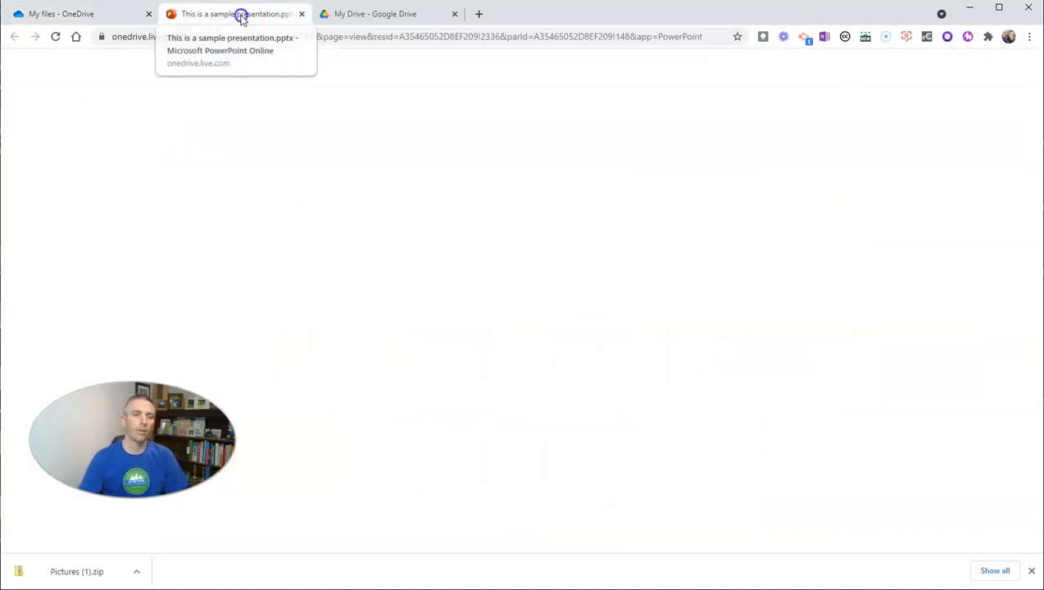
click(241, 15)
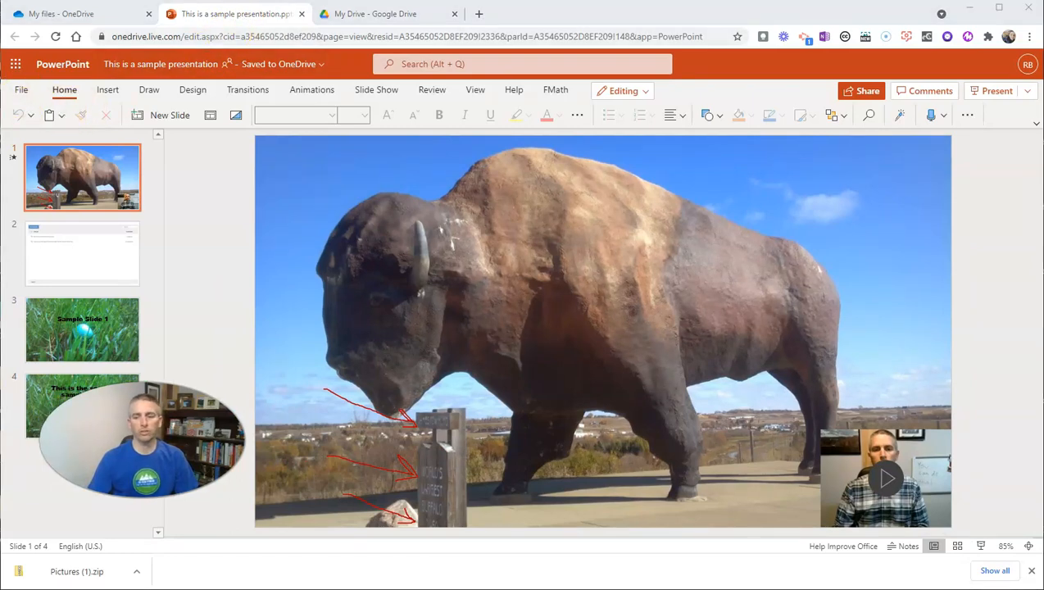
click(23, 91)
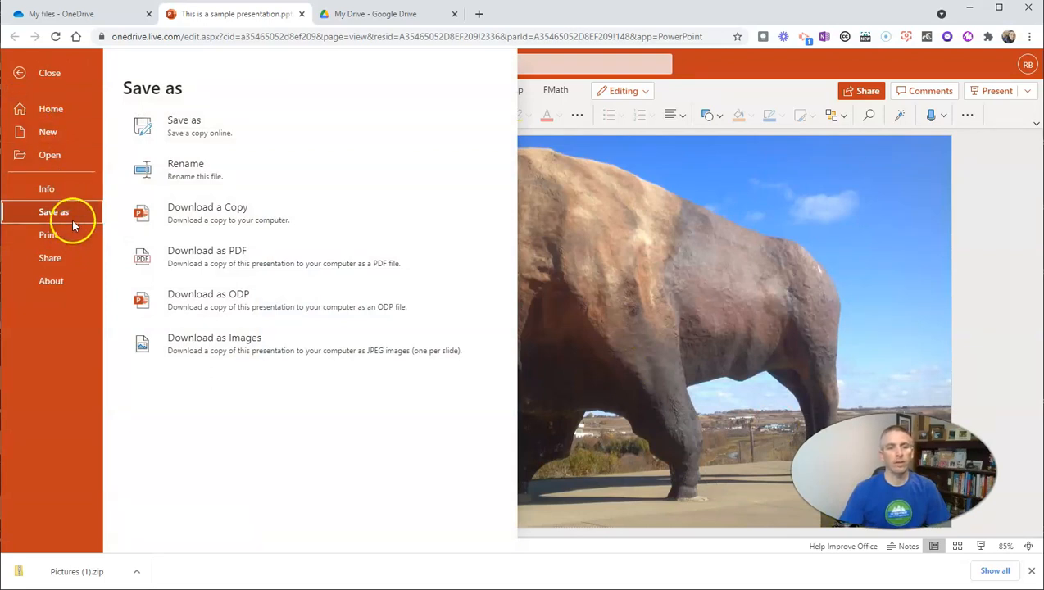
mouse_move(234, 232)
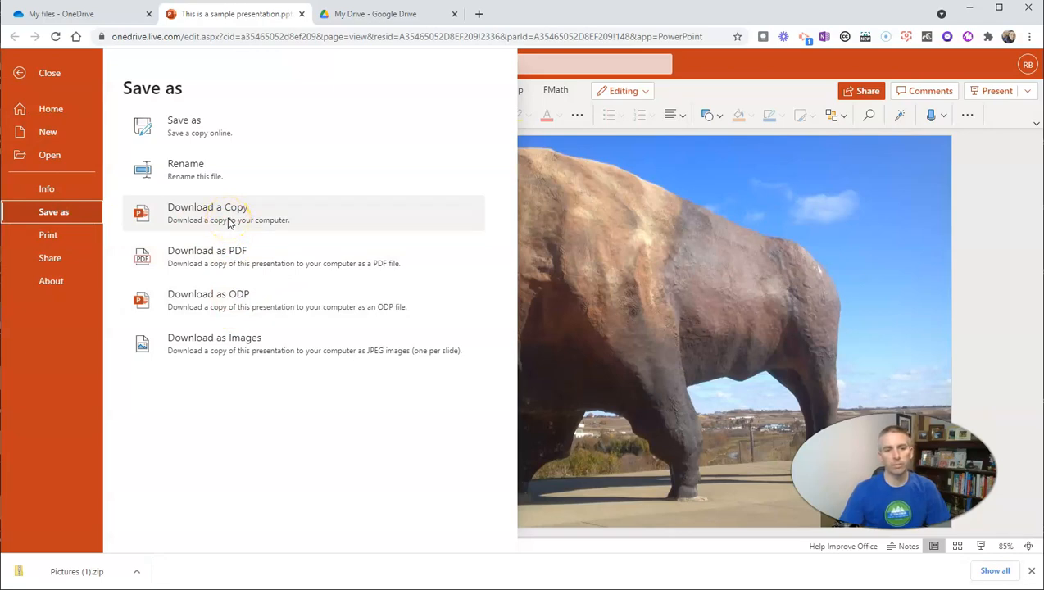
click(207, 207)
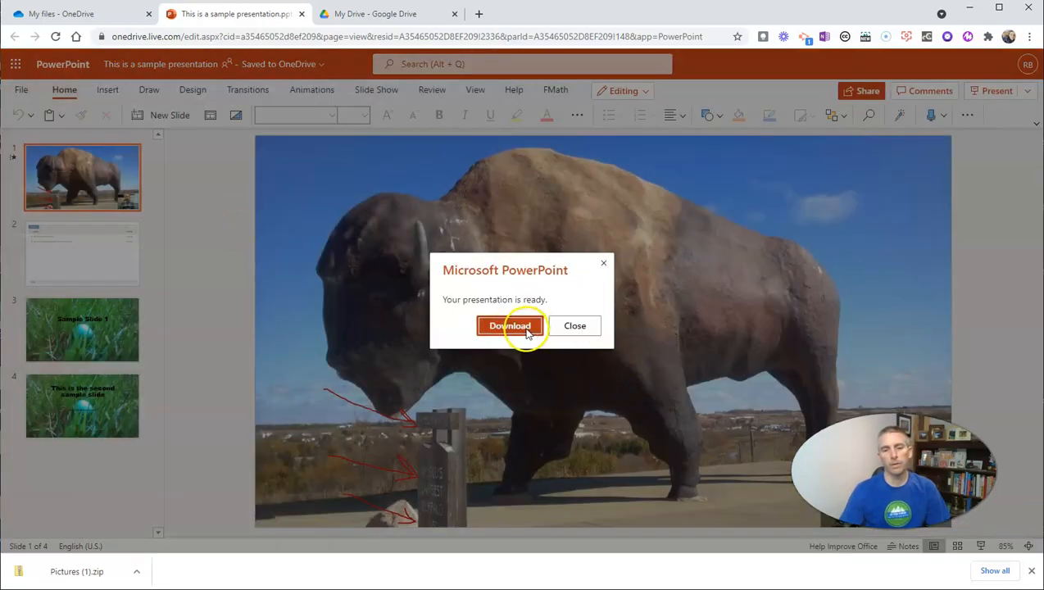
click(509, 325)
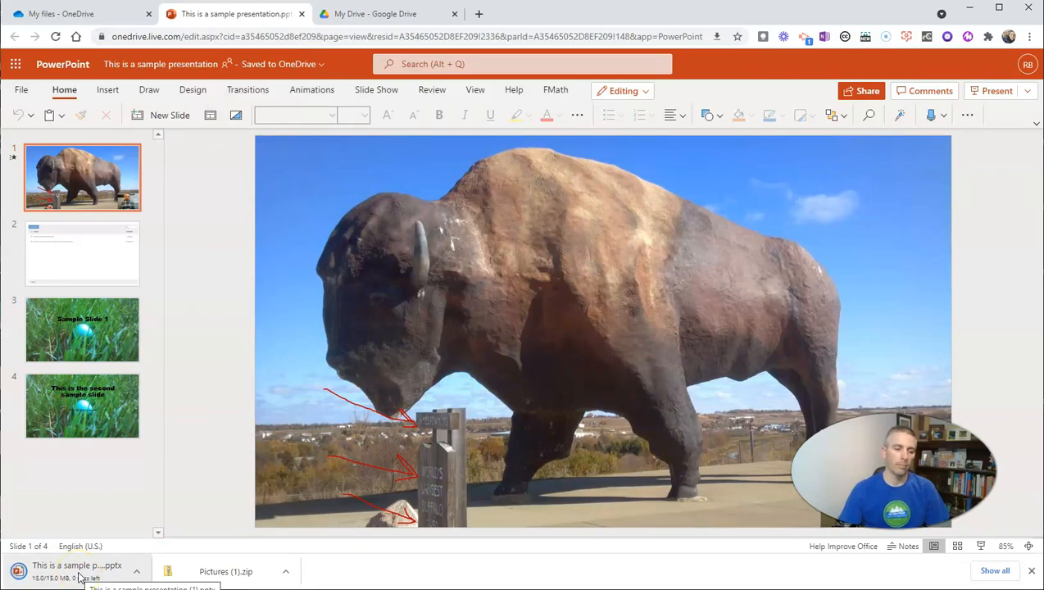
Step: Upload This is a sample presentation (1).pptx to My Drive
click(385, 14)
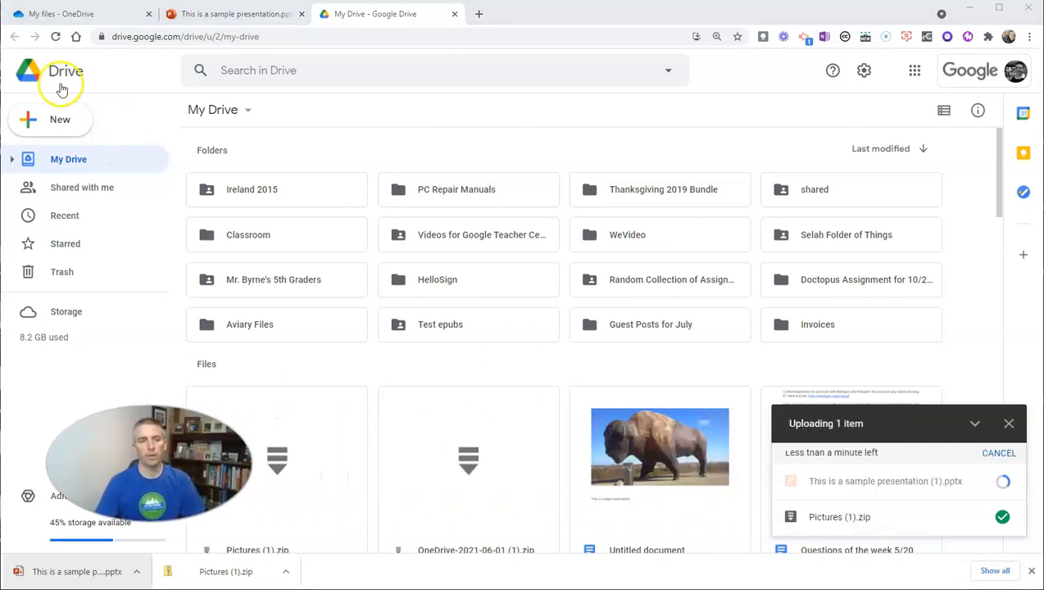
click(49, 120)
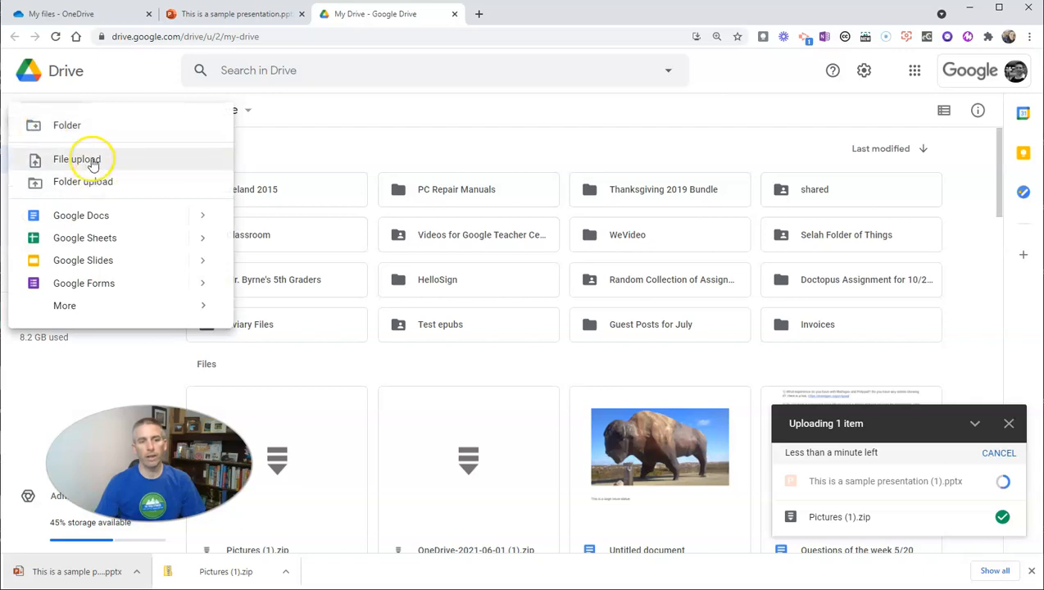
mouse_move(522, 146)
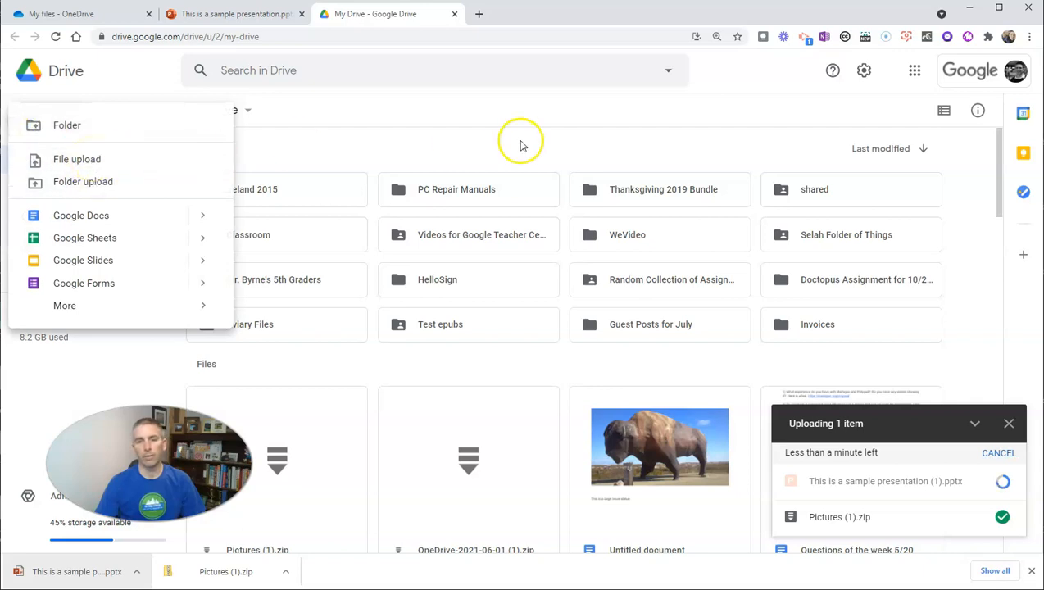
click(520, 144)
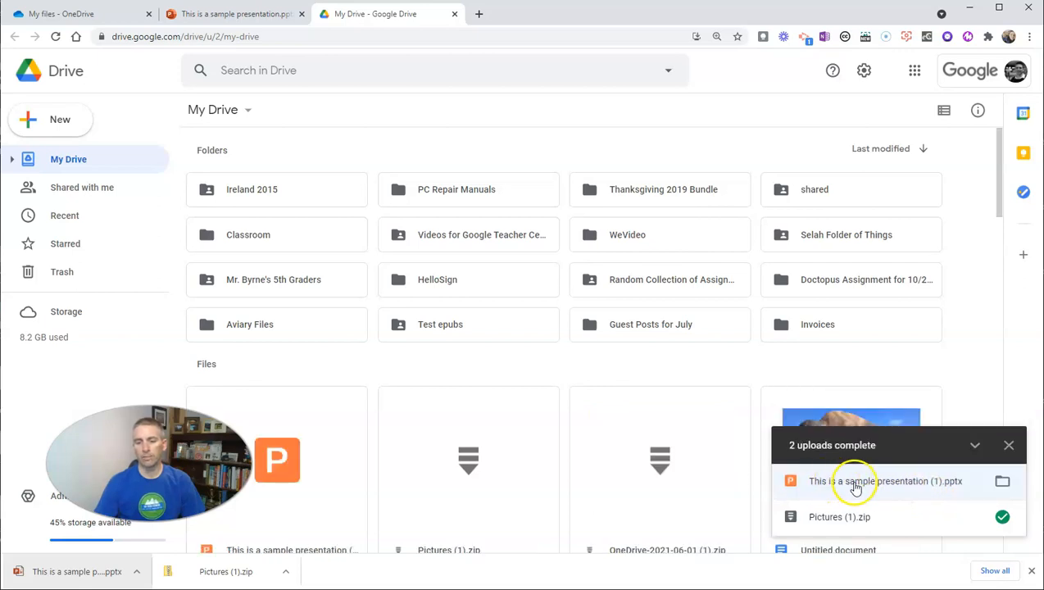
Step: Open the uploaded sample presentation (1).pptx in Office Editing
click(885, 482)
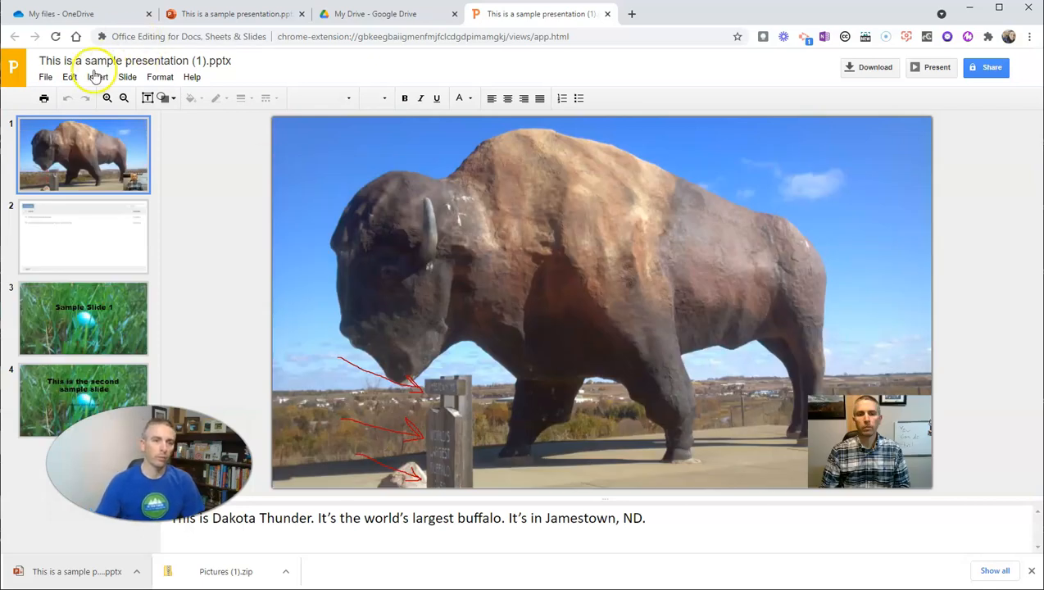
click(45, 76)
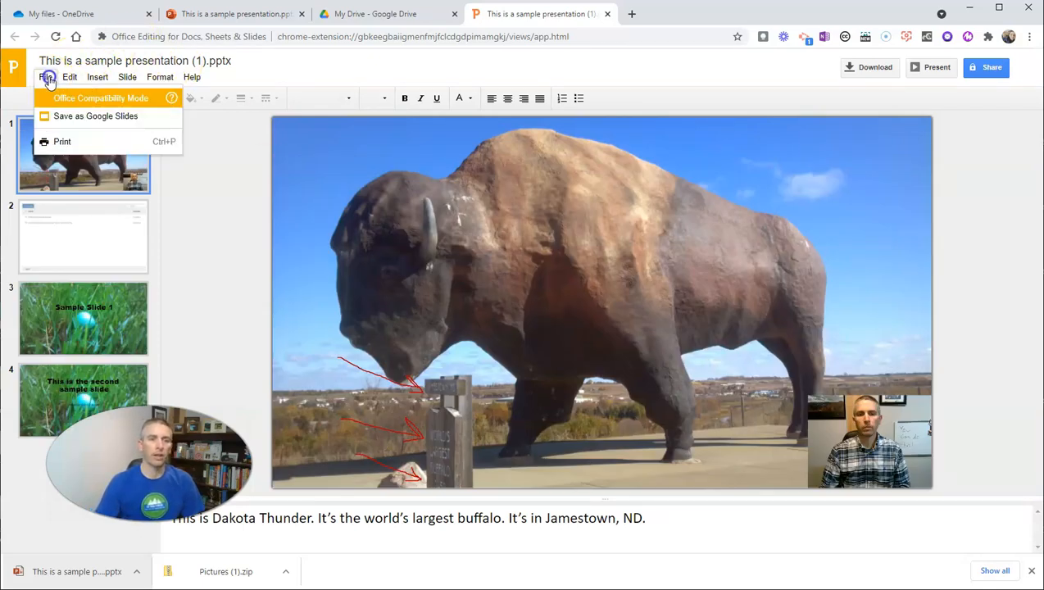
Step: Save the presentation as Google Slides and dismiss the Hooray notice
click(95, 115)
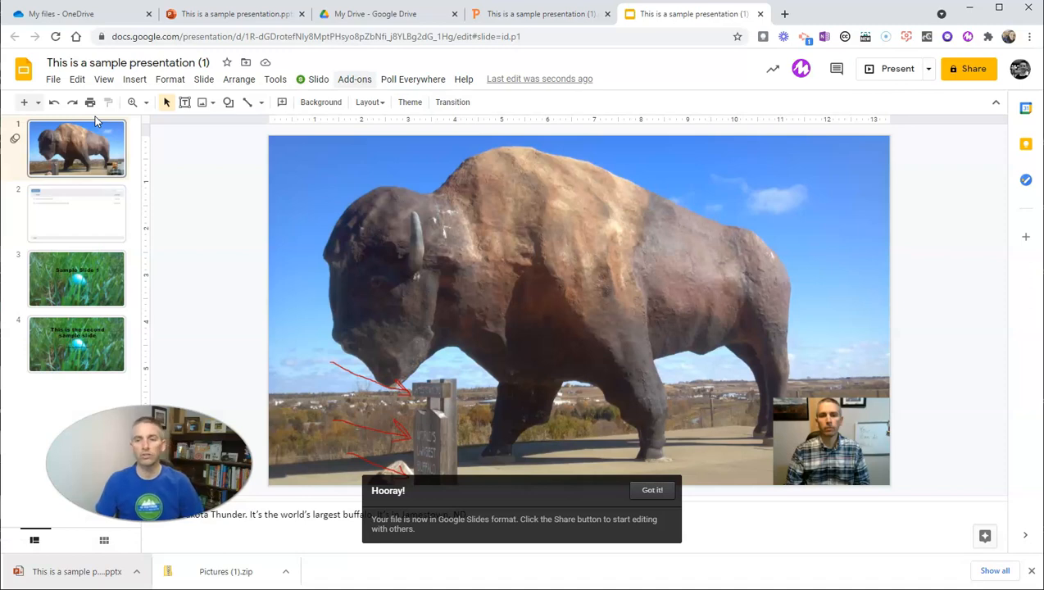
click(652, 490)
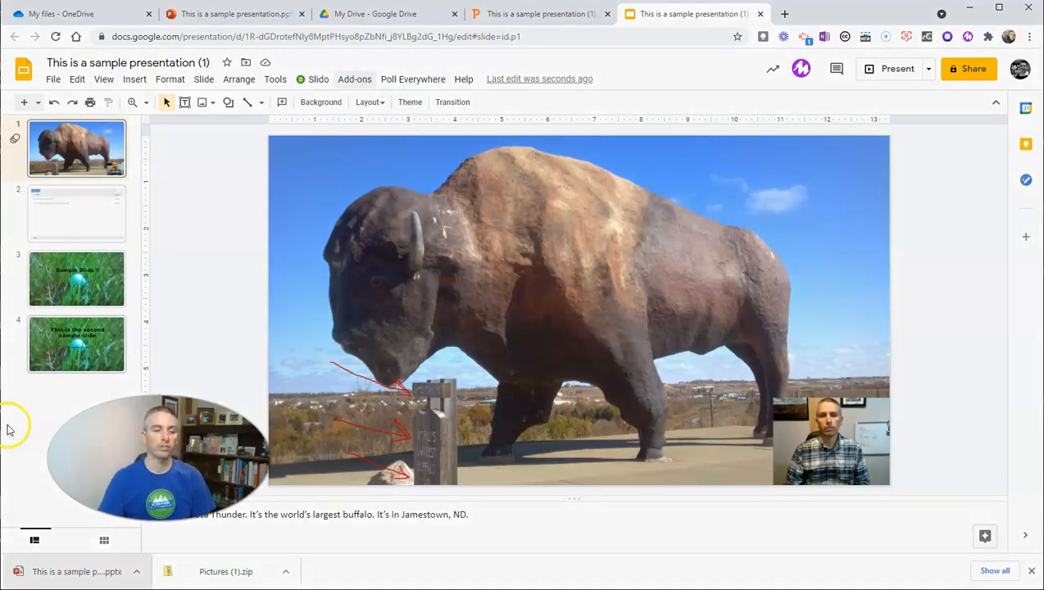